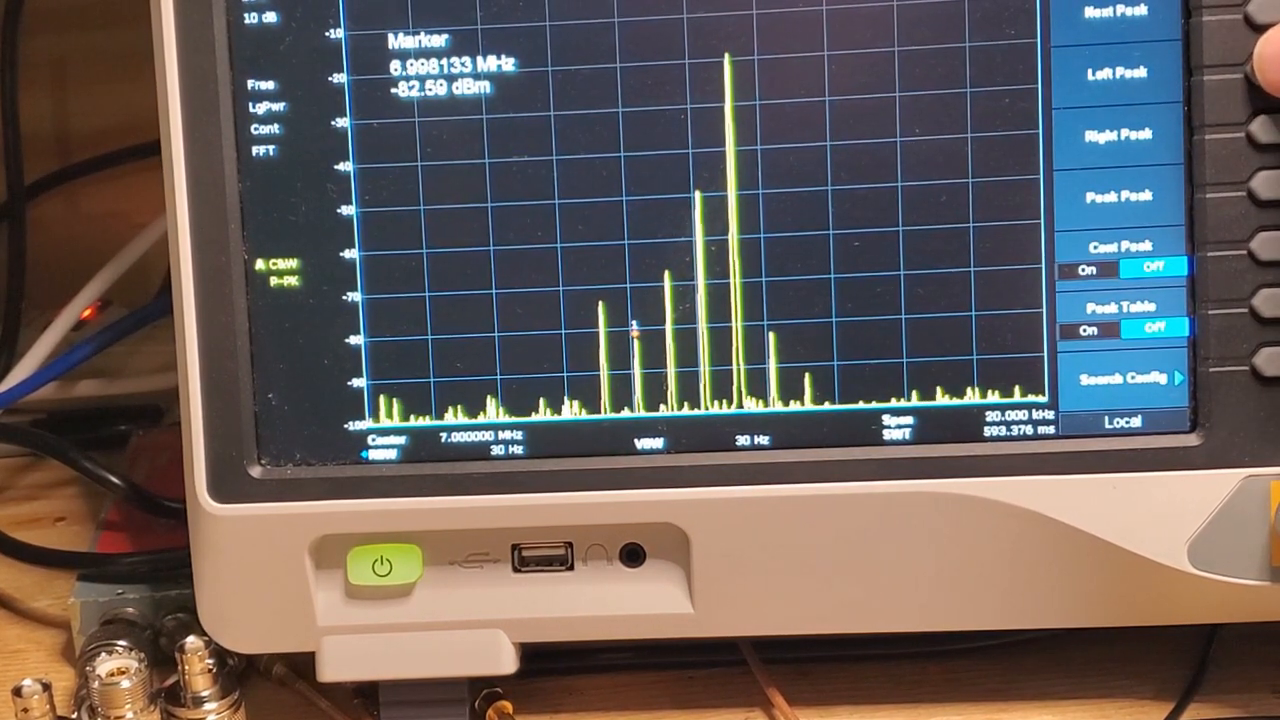
pyautogui.click(1115, 72)
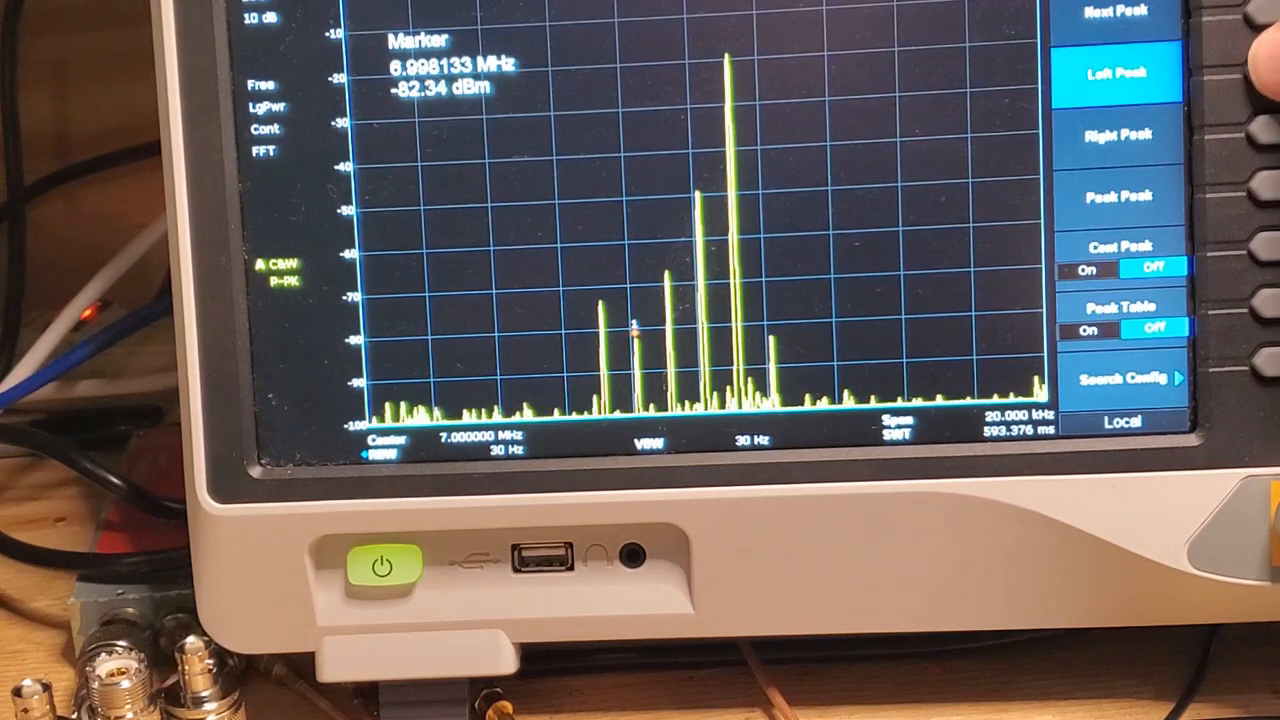